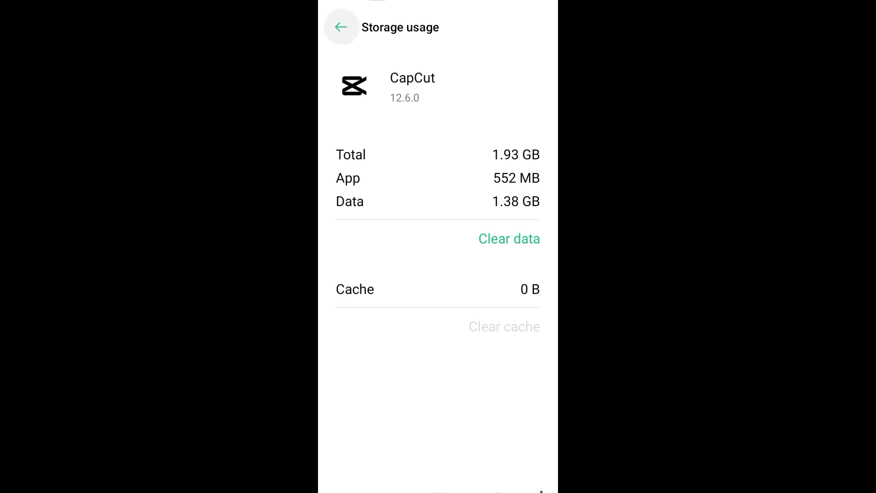
- Leave CapCut's storage page in Settings and return to the phone's home screen
left_click(342, 27)
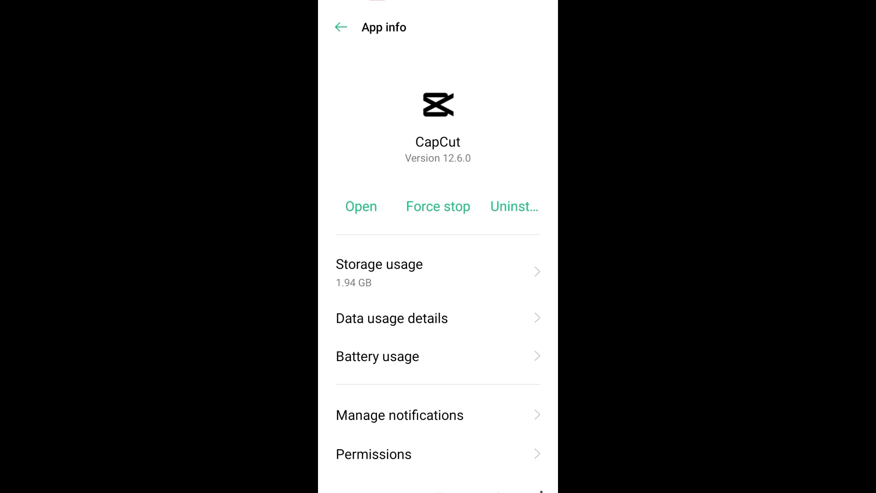
left_click(511, 207)
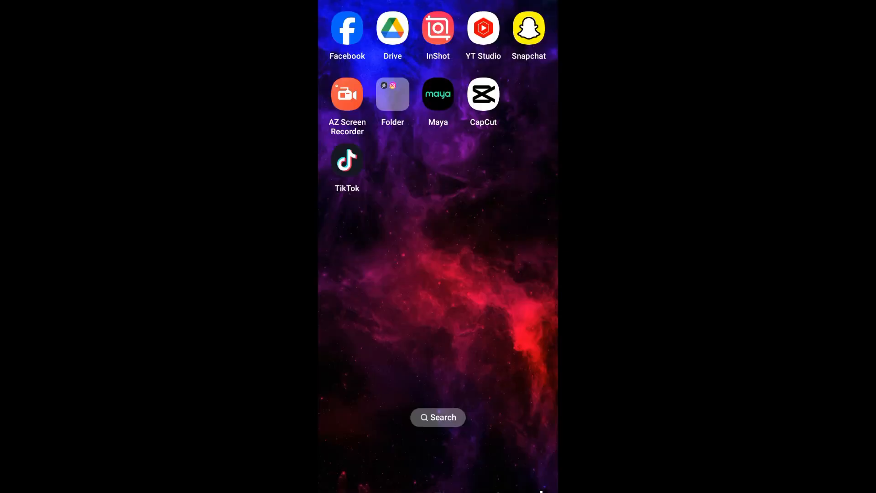
left_click(483, 94)
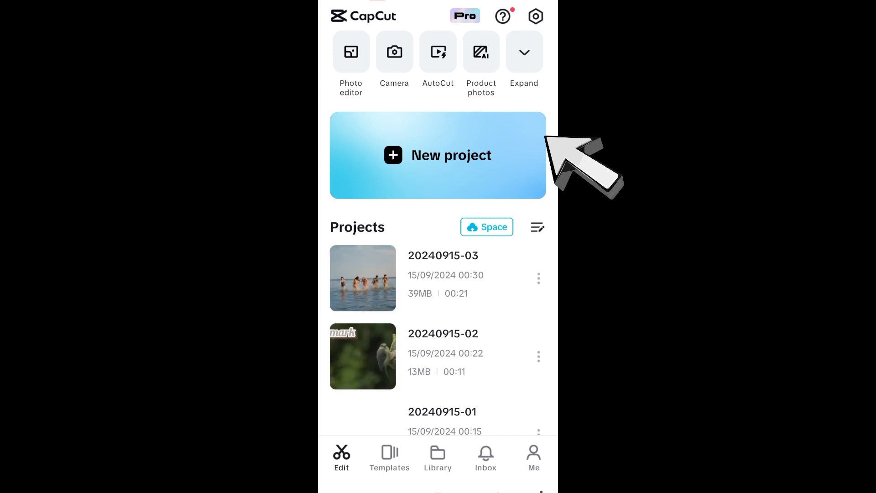
left_click(363, 356)
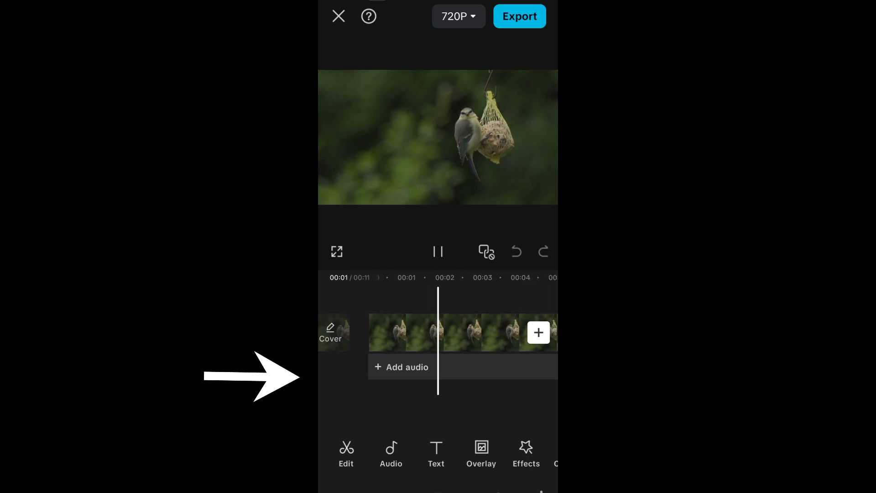
- Play the bird-feeder video through to its end to check it
left_click(439, 252)
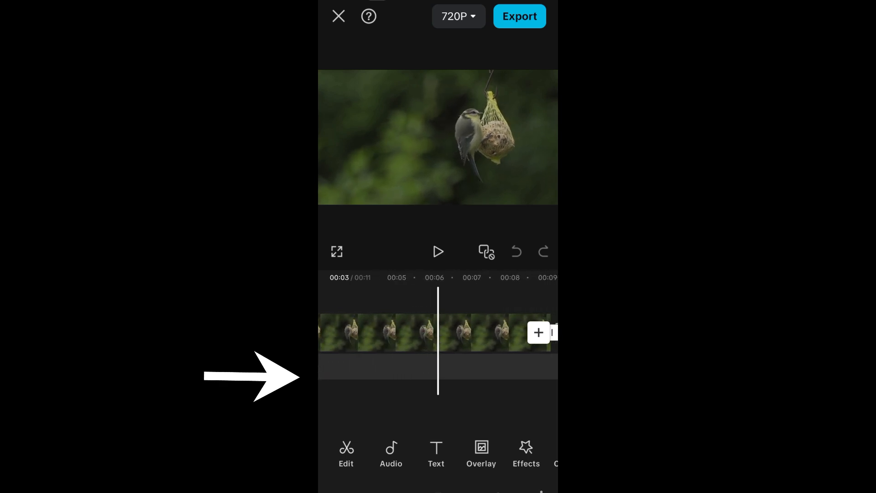
left_click(438, 252)
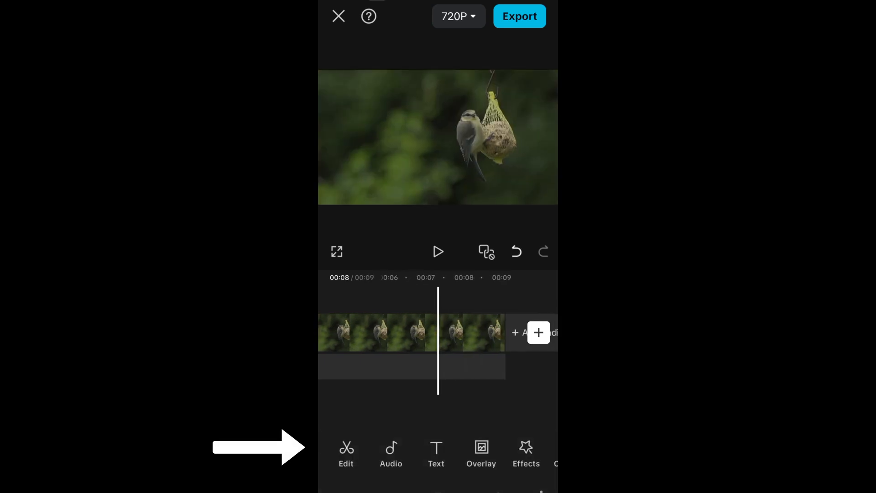
left_click(438, 251)
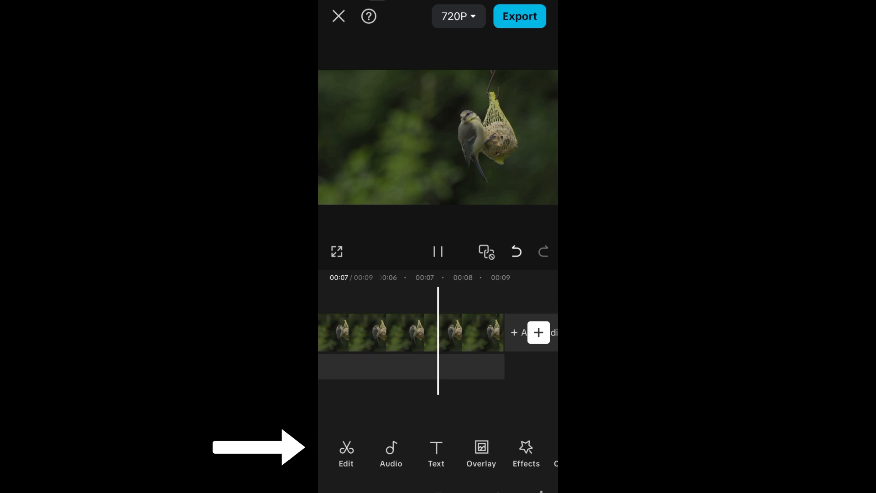
left_click(437, 252)
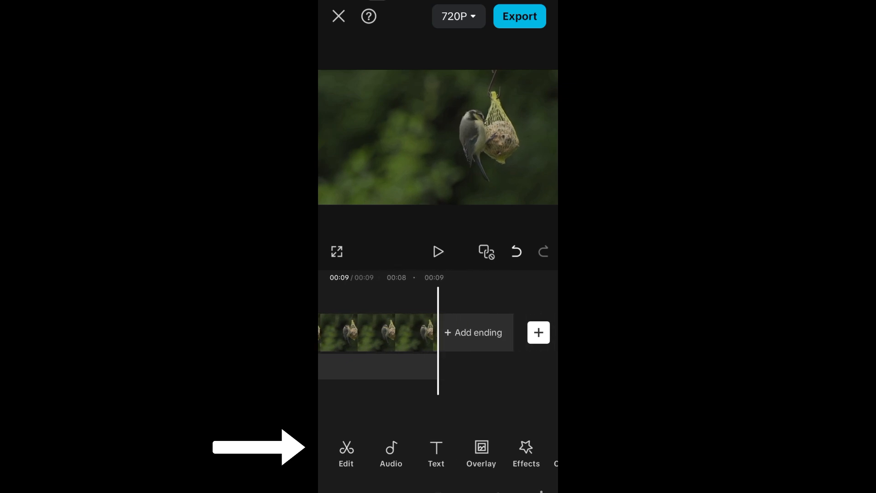
- Delete the one-second ending piece so the project runs 10 seconds, leaving the main clip selected
left_click(377, 332)
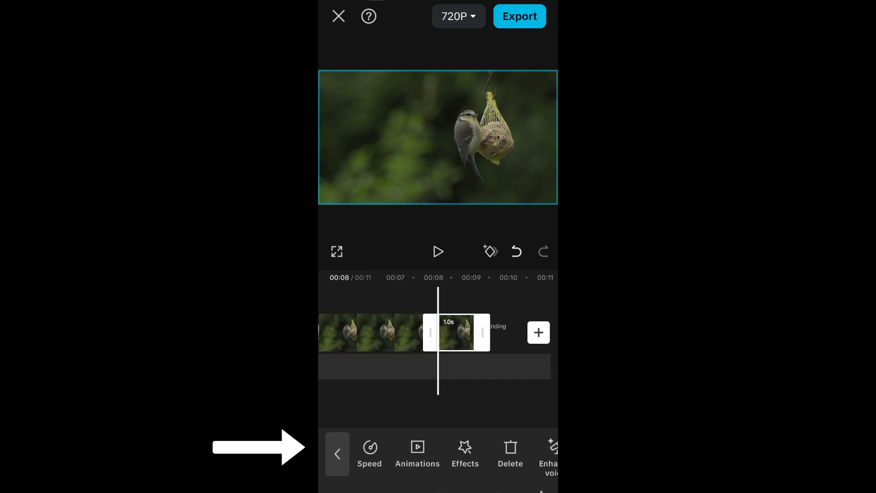
left_click(336, 453)
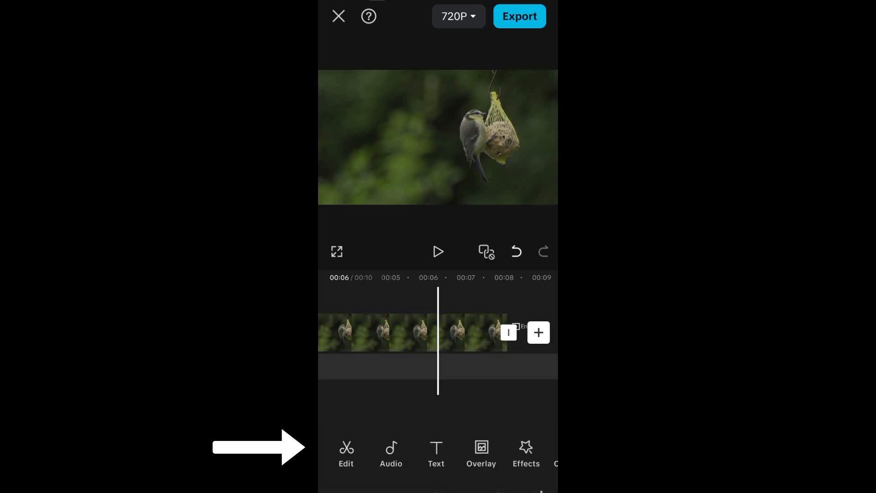
left_click(408, 333)
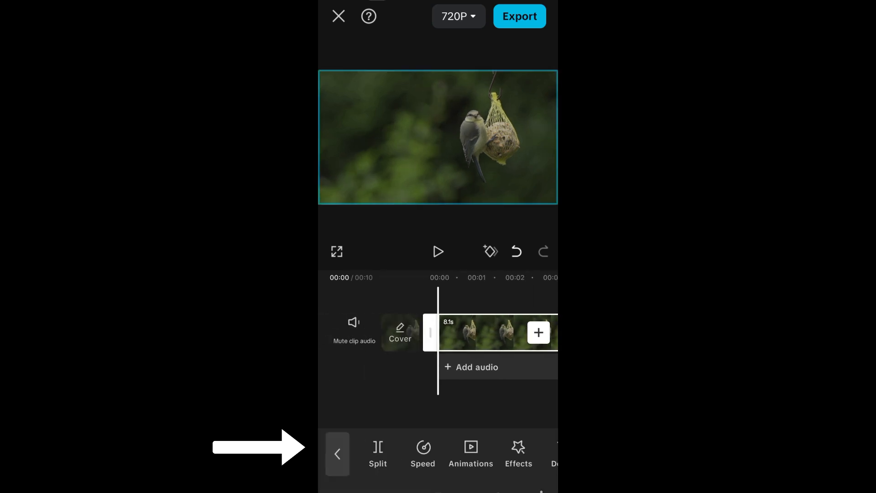
- Split out and delete the short laggy piece around the 3–4 second mark of the bird clip
left_click(377, 452)
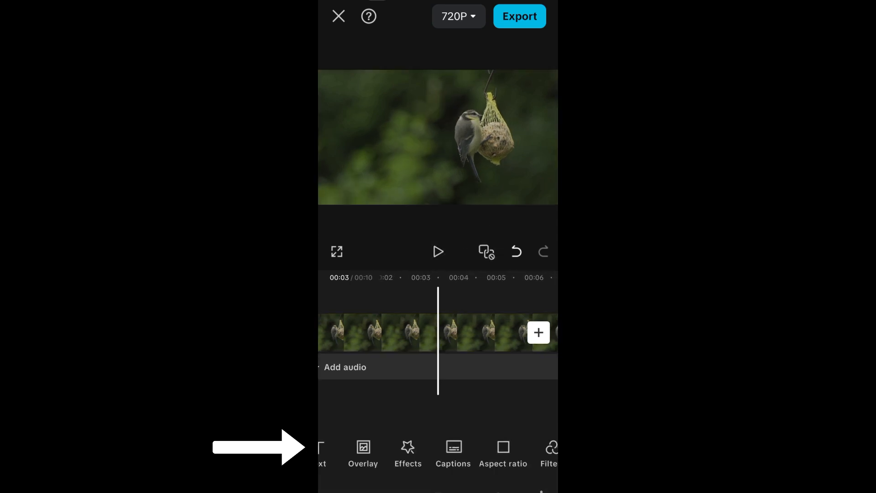
left_click(370, 332)
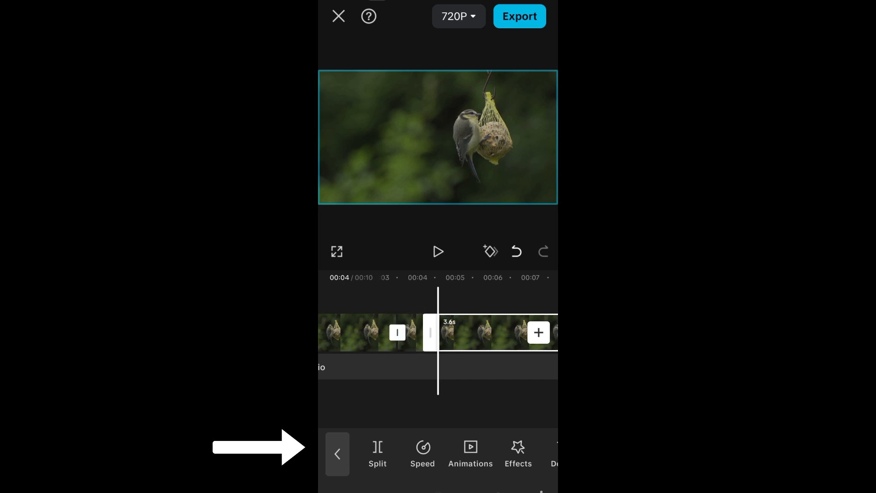
left_click(337, 453)
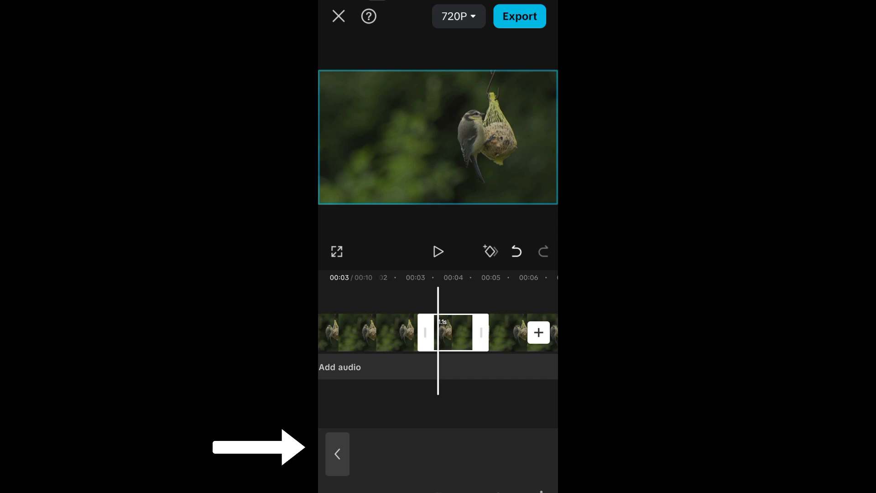
left_click(337, 453)
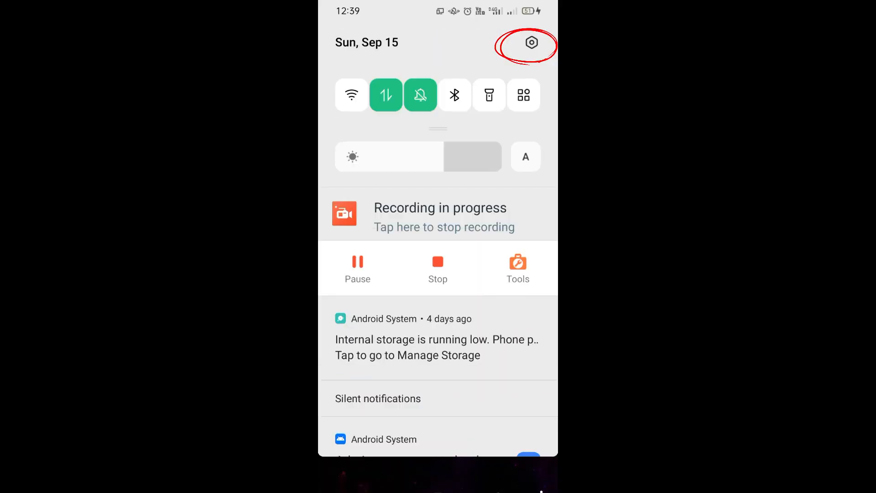
- Reach CapCut's storage usage page via Settings > App management > App list, showing 26.51 MB cache
left_click(532, 42)
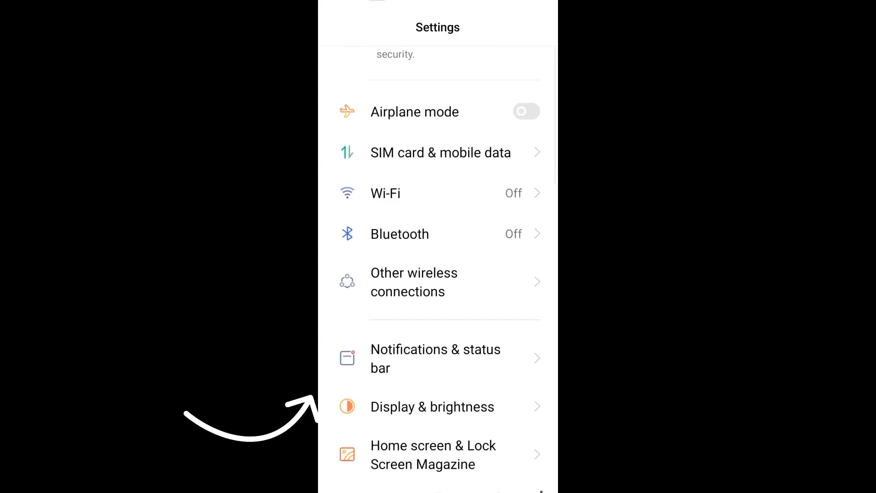
scroll("down", 3)
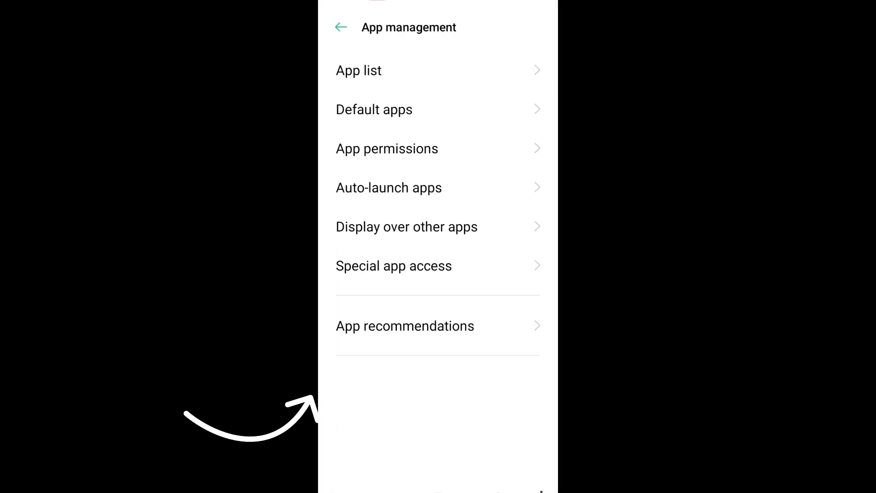
left_click(359, 70)
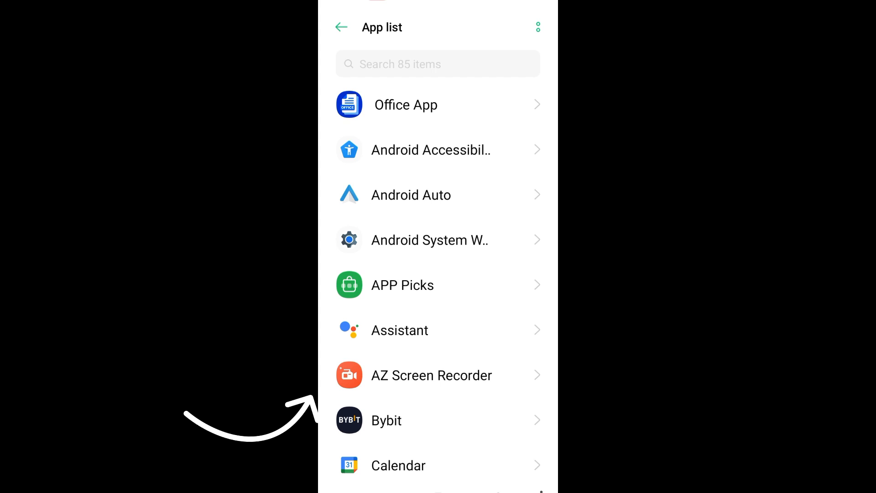
scroll("up", 3)
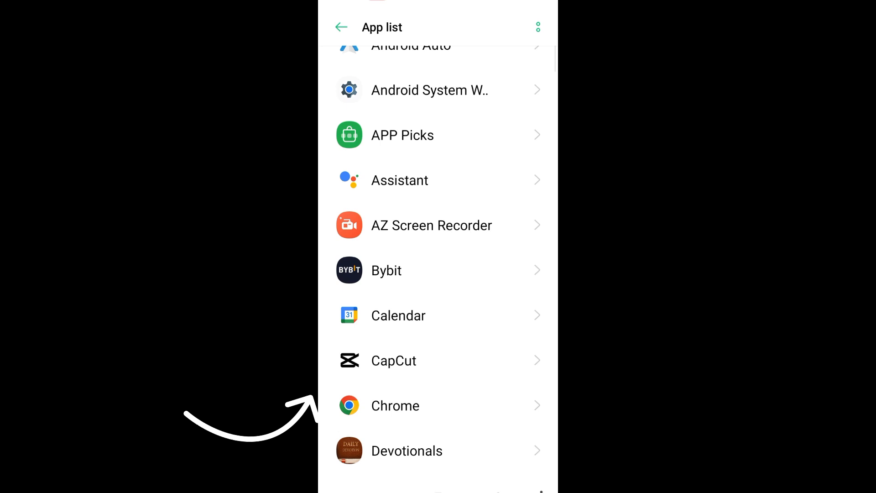
scroll("up", 3)
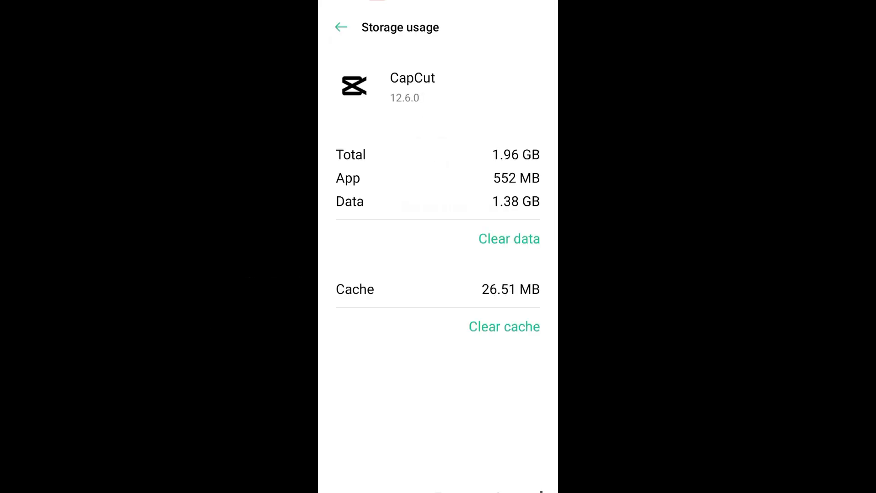
- Clear CapCut's cache to 0 B, then start uninstalling it so the confirmation dialog appears
left_click(504, 326)
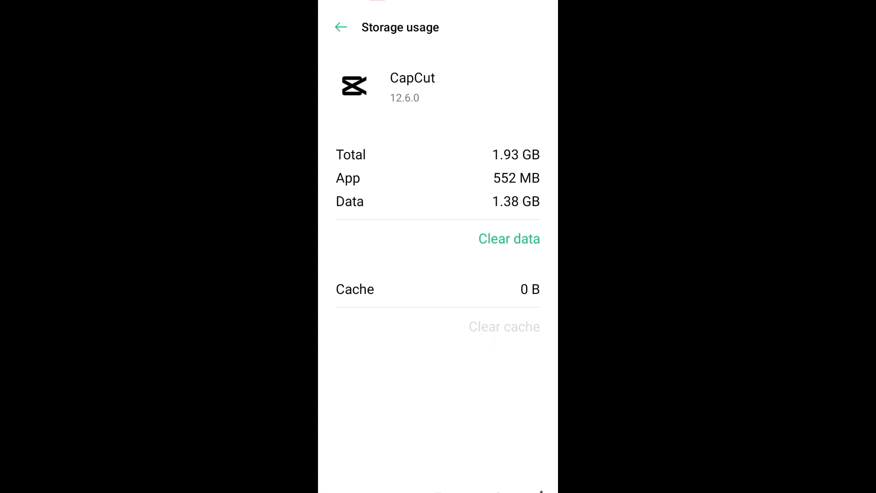
left_click(340, 26)
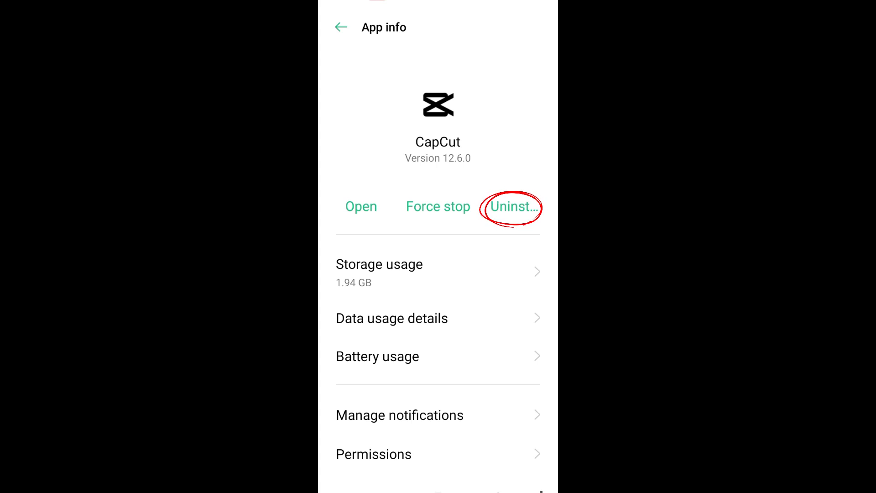
left_click(512, 206)
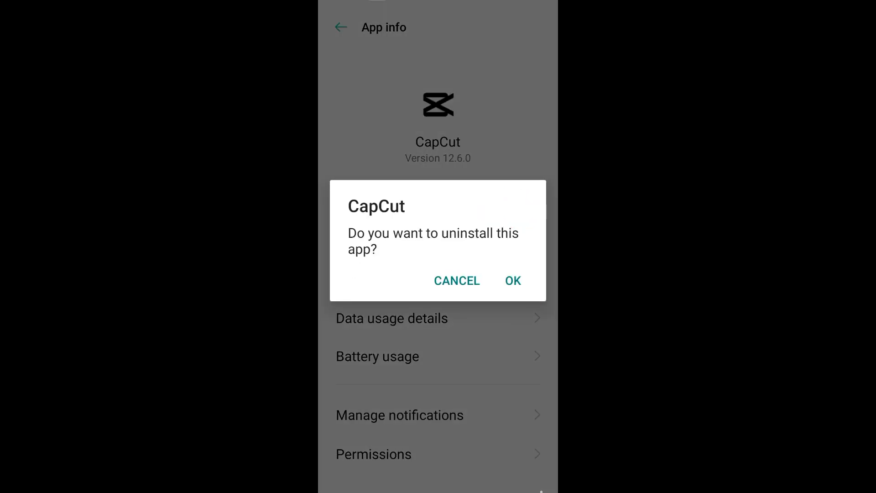